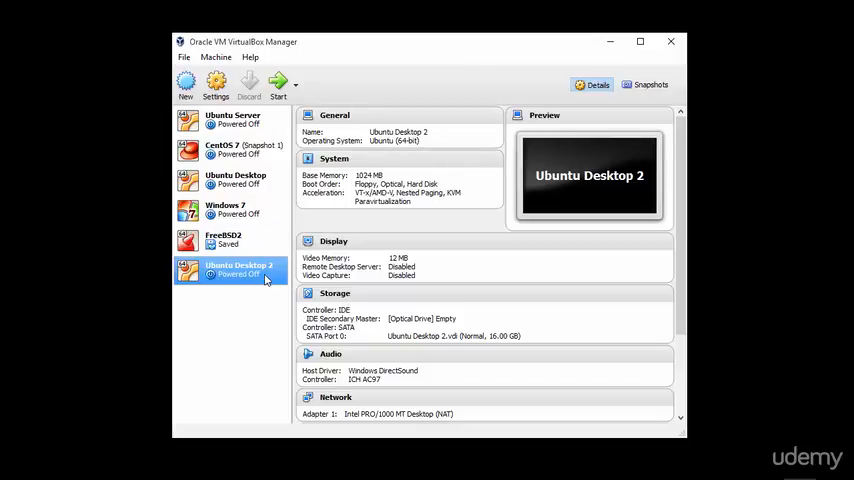
pyautogui.moveTo(264, 280)
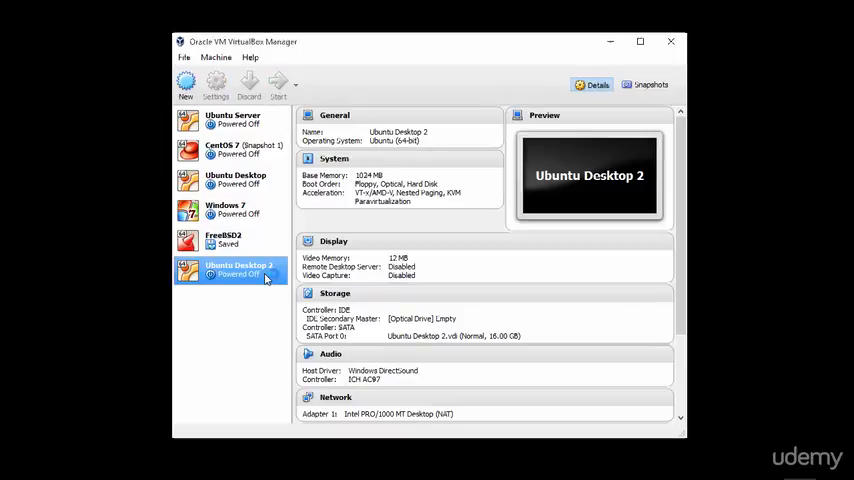
# - Start the Ubuntu Desktop 2 virtual machine from the VirtualBox Manager
pyautogui.click(278, 84)
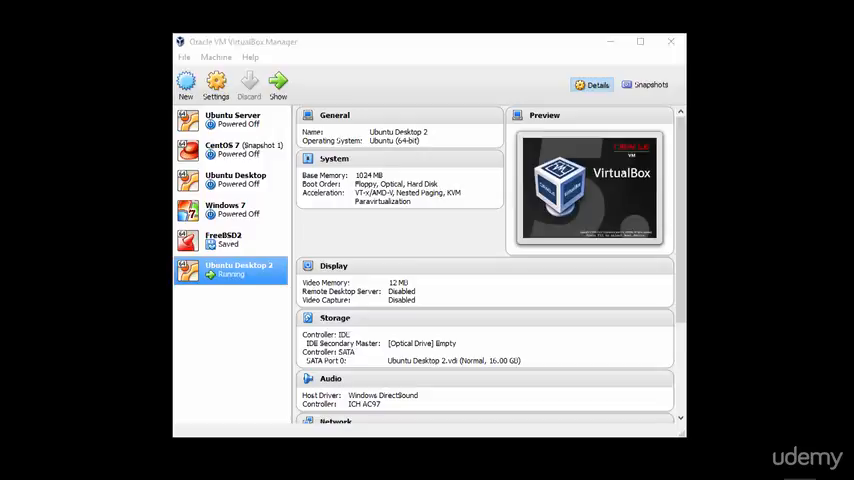
pyautogui.click(278, 84)
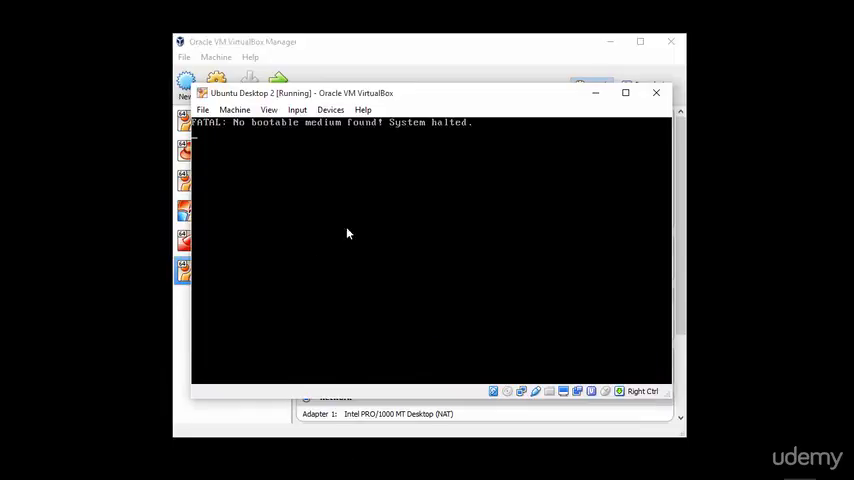
pyautogui.moveTo(348, 324)
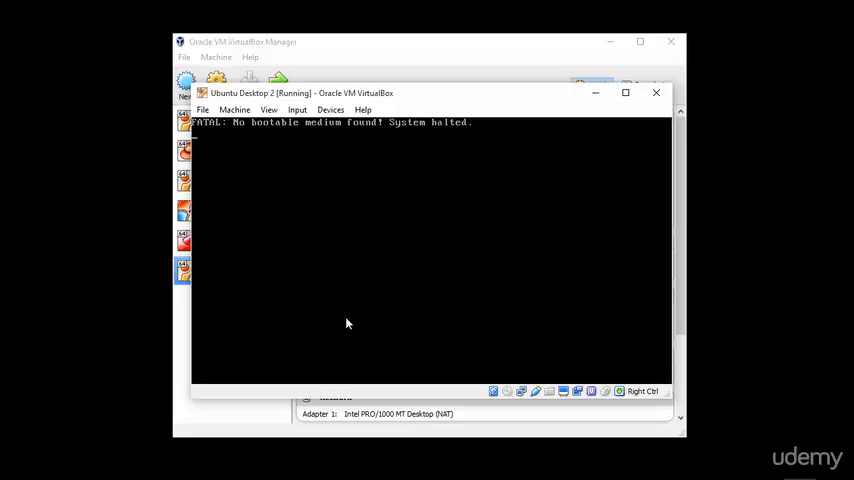
pyautogui.moveTo(420, 296)
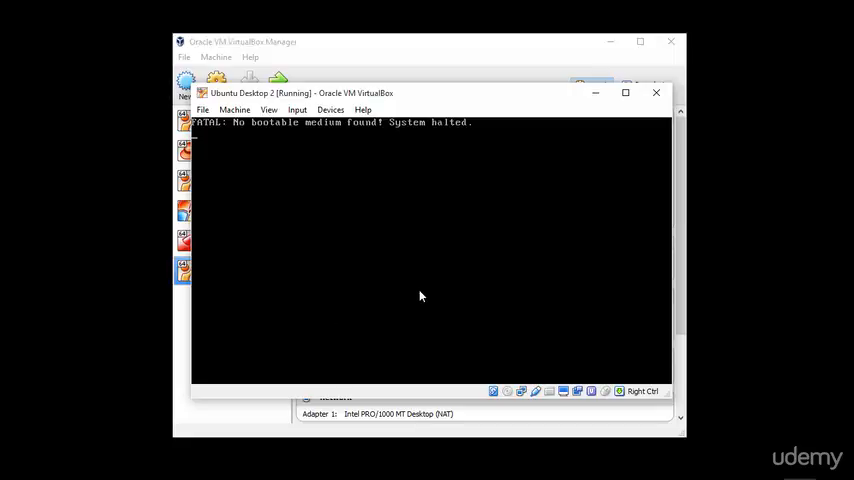
pyautogui.moveTo(532, 312)
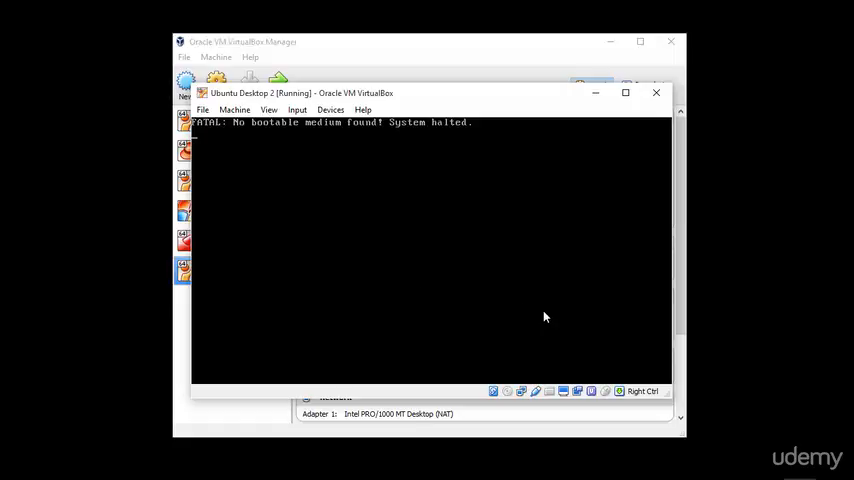
pyautogui.moveTo(324, 152)
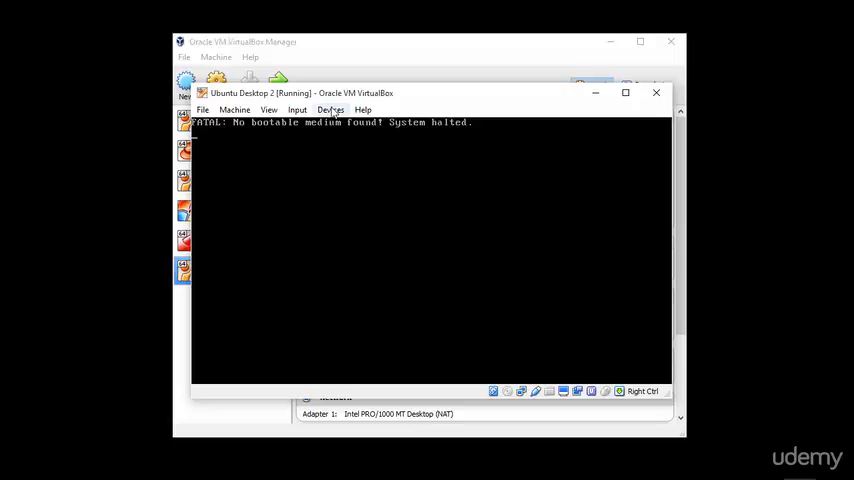
# - Load ubuntu-14.04.2-desktop-amd64.iso into the VM's virtual optical drive via the Devices menu
pyautogui.click(332, 108)
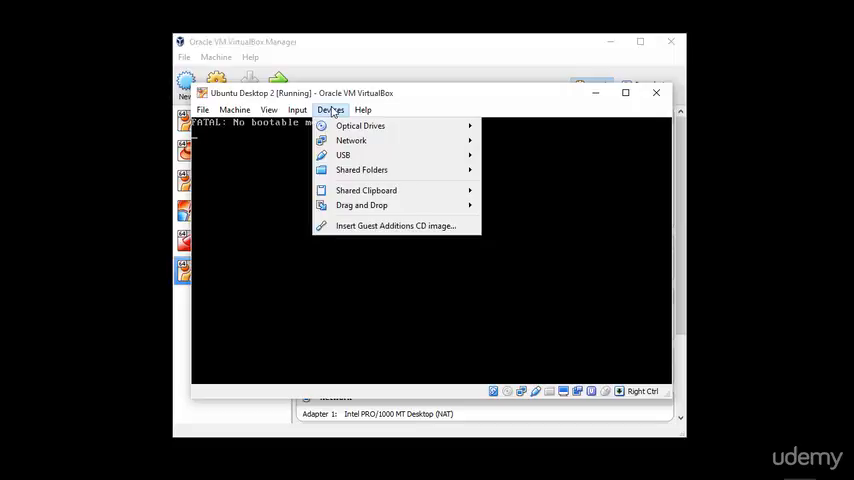
pyautogui.moveTo(360, 126)
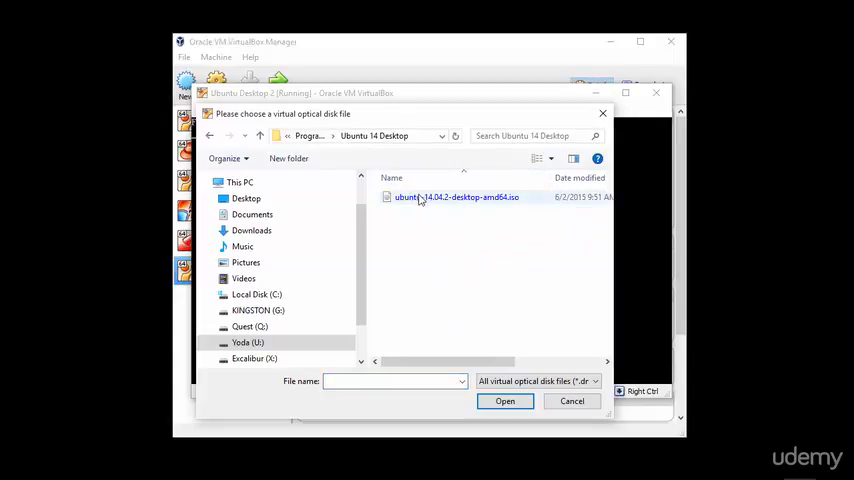
pyautogui.click(456, 196)
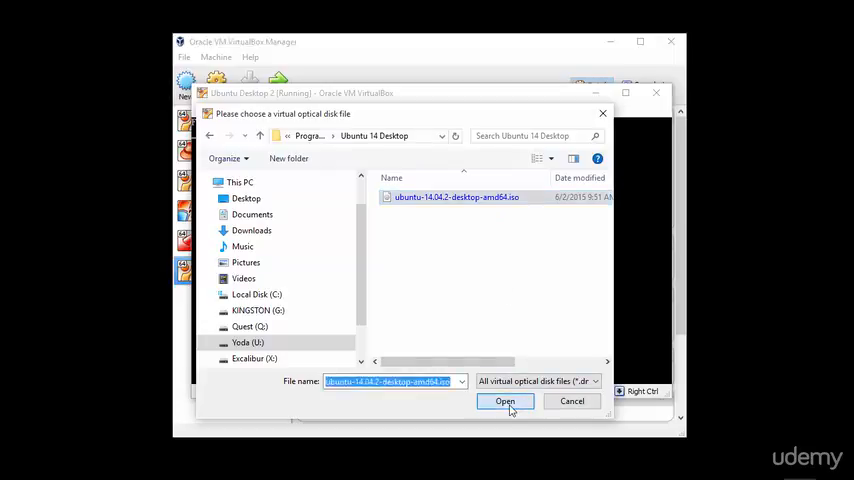
pyautogui.click(504, 400)
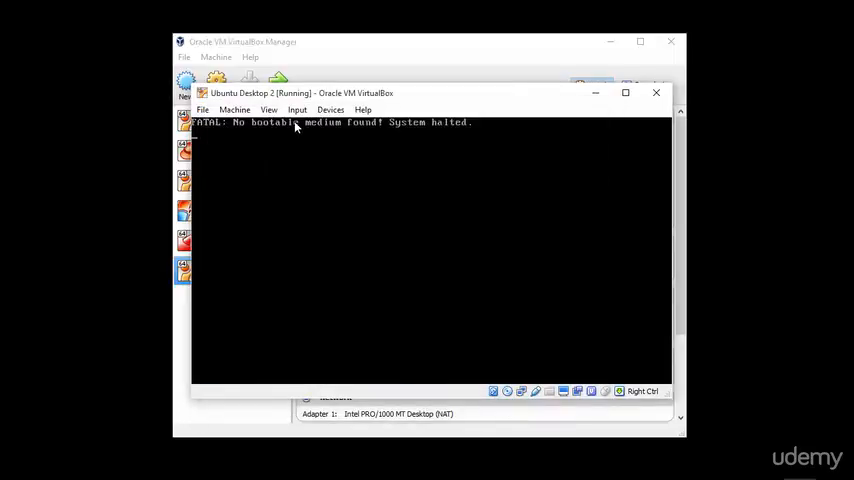
# - Verify the optical drive holds the Ubuntu disc, then reset the VM via Machine > Reset
pyautogui.click(330, 108)
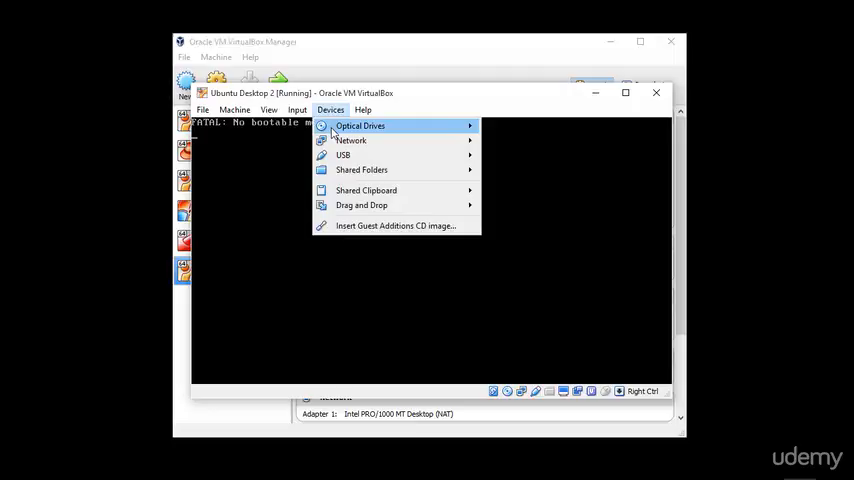
pyautogui.click(360, 126)
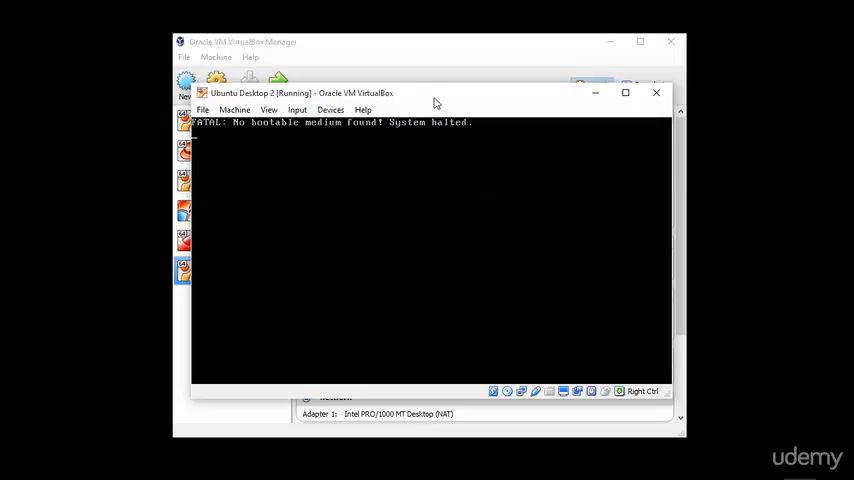
pyautogui.click(234, 108)
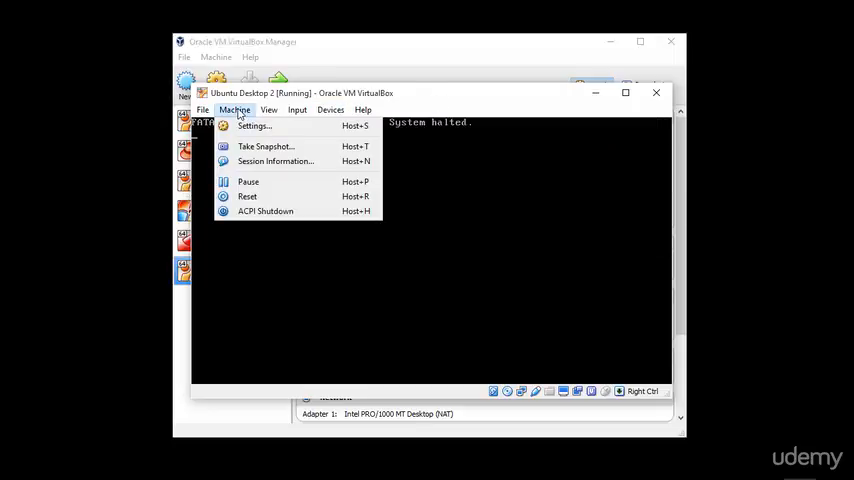
pyautogui.moveTo(248, 196)
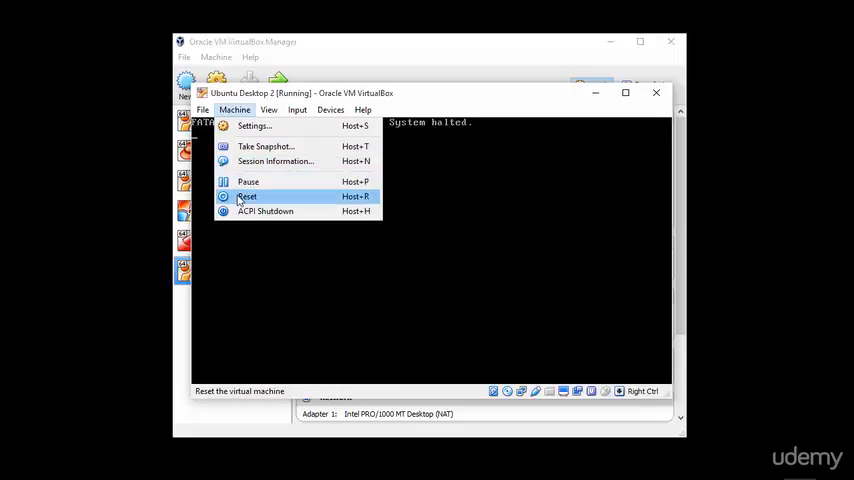
pyautogui.click(246, 196)
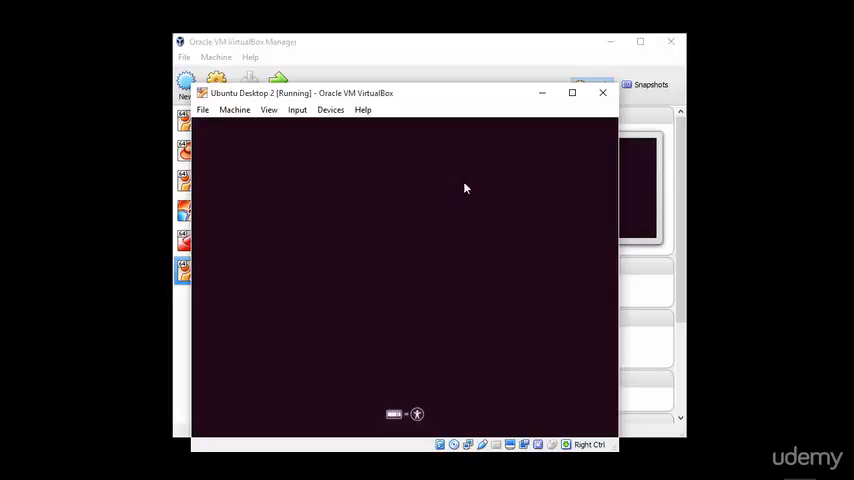
# - Maximize the VM window while it boots to the Ubuntu installer Welcome screen
pyautogui.click(572, 92)
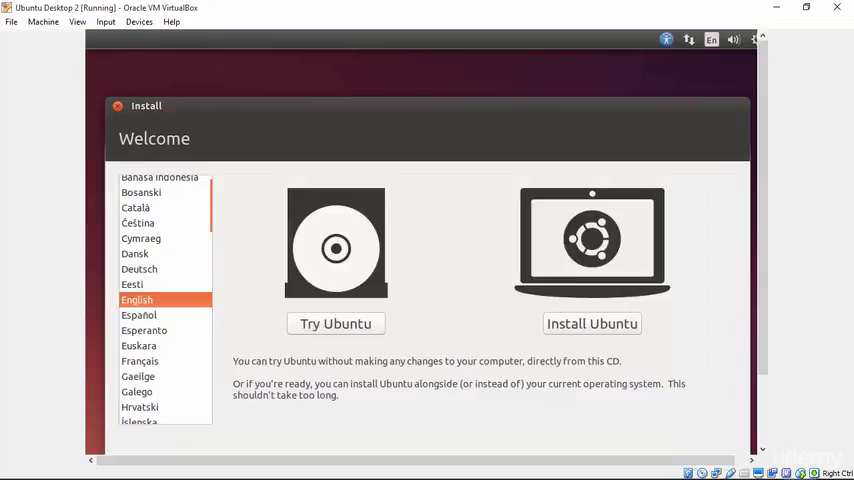
pyautogui.moveTo(420, 448)
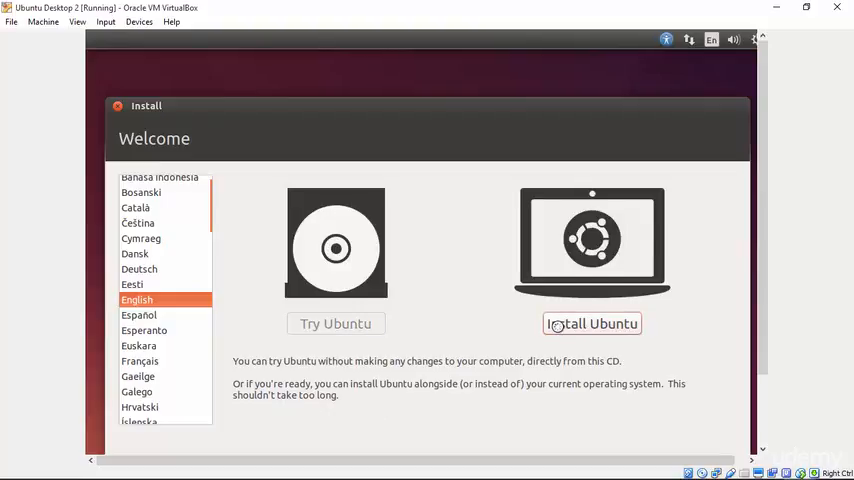
# - Choose Install Ubuntu on the Welcome screen to reach the preparation checks
pyautogui.click(592, 324)
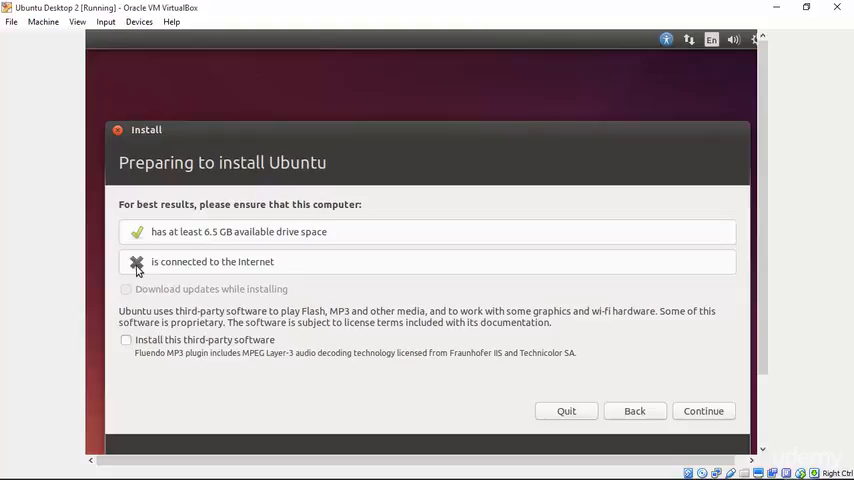
pyautogui.click(688, 38)
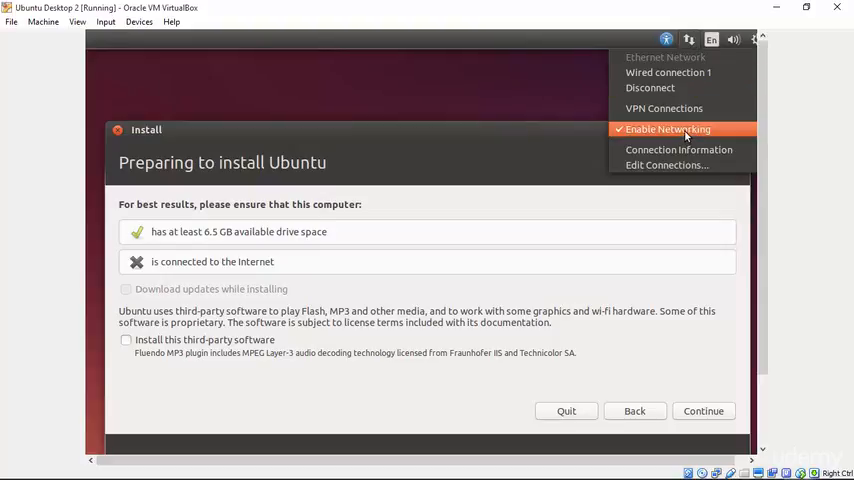
pyautogui.moveTo(684, 72)
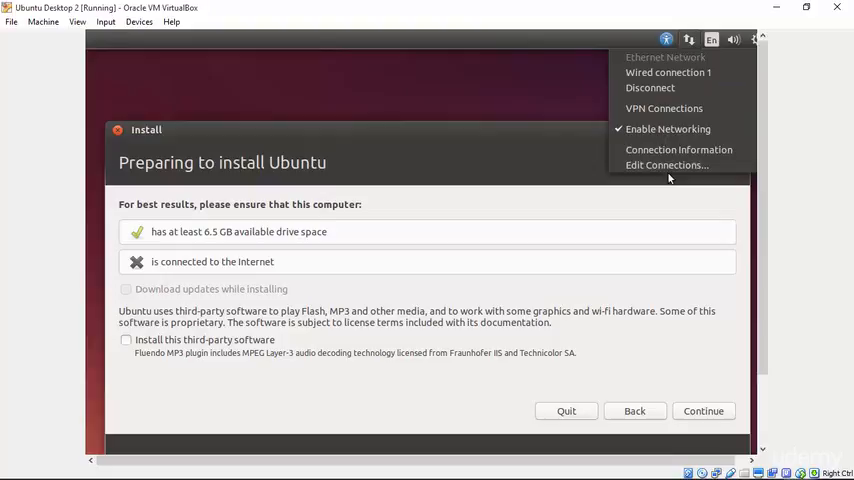
pyautogui.moveTo(668, 72)
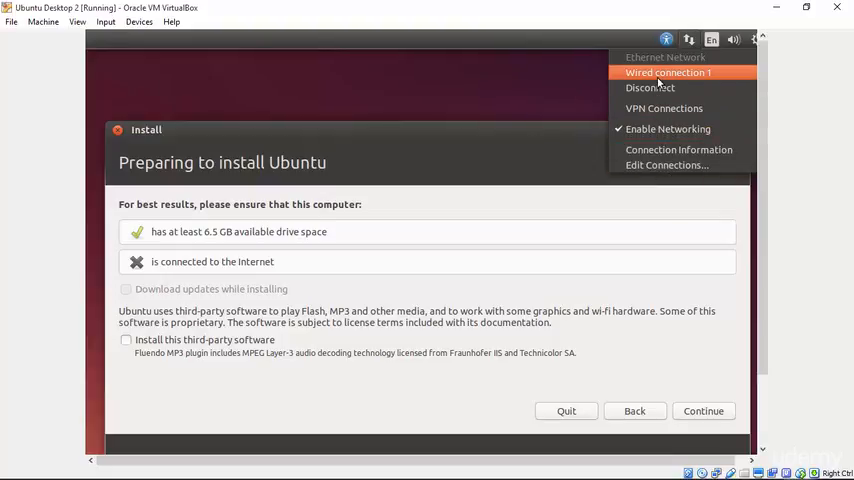
pyautogui.click(564, 132)
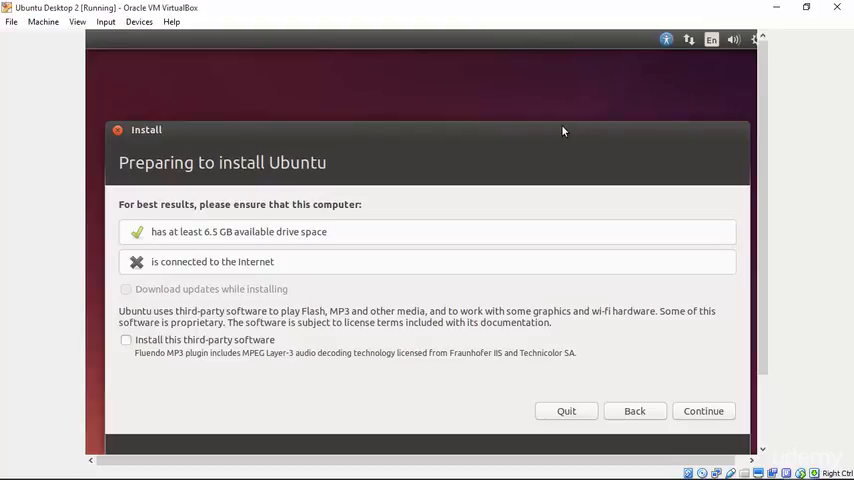
# - In the VM Settings Network page, set the adapter to Bridged Adapter
pyautogui.click(44, 20)
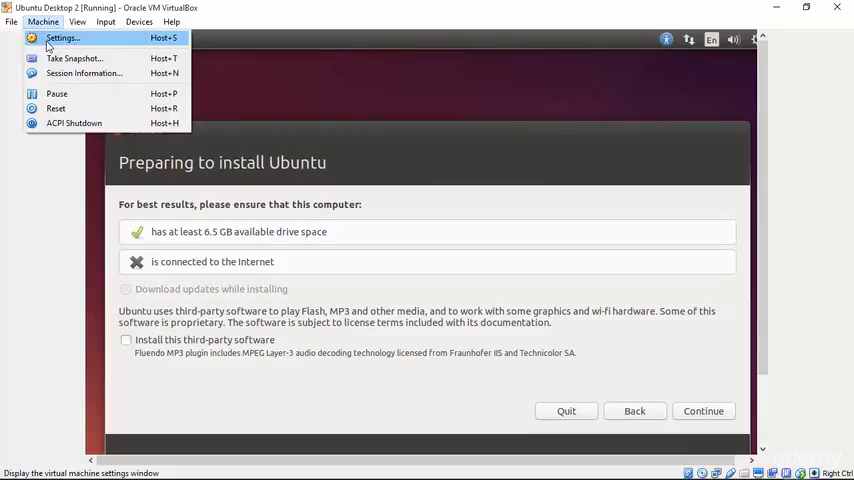
pyautogui.click(62, 36)
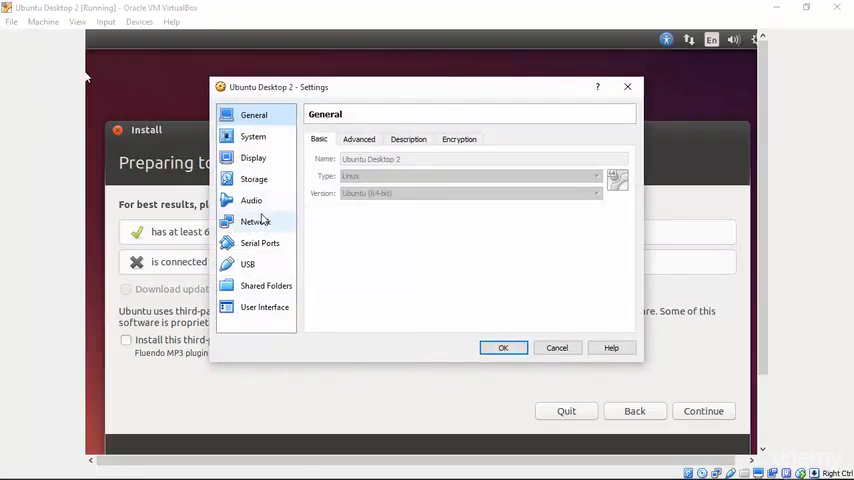
pyautogui.click(256, 220)
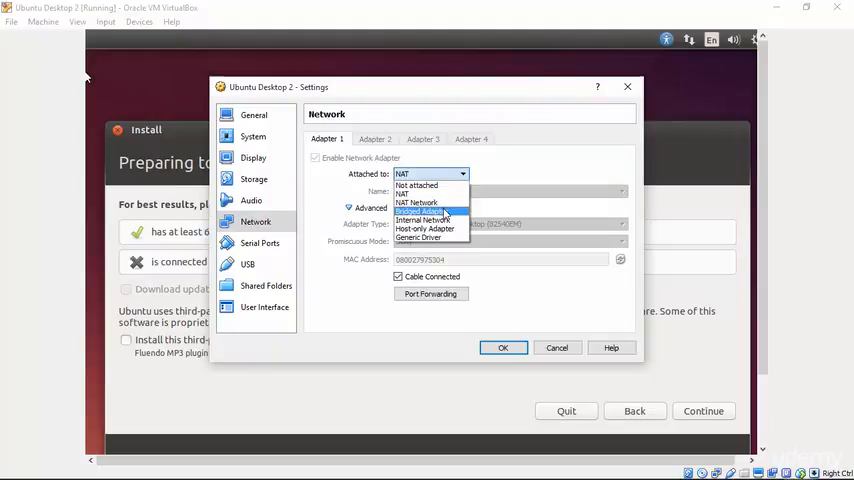
pyautogui.click(420, 212)
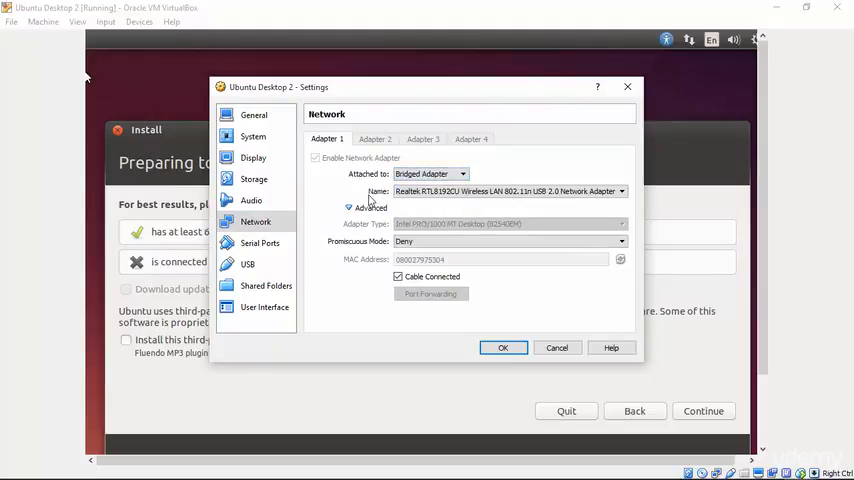
# - Bridge to the Realtek USB wireless adapter, save with OK and return to the installer
pyautogui.click(620, 190)
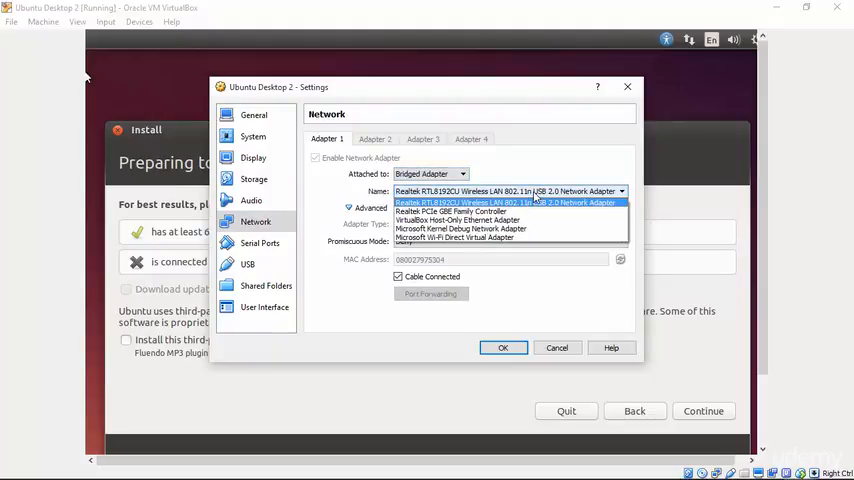
pyautogui.click(504, 202)
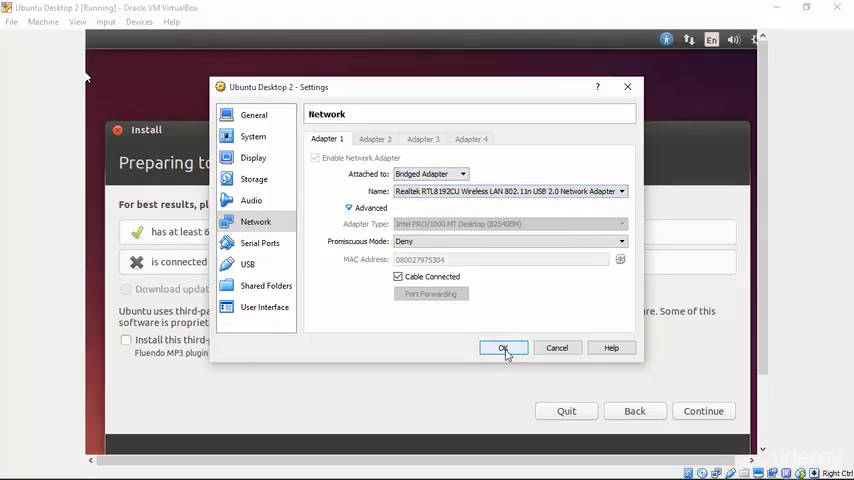
pyautogui.click(504, 348)
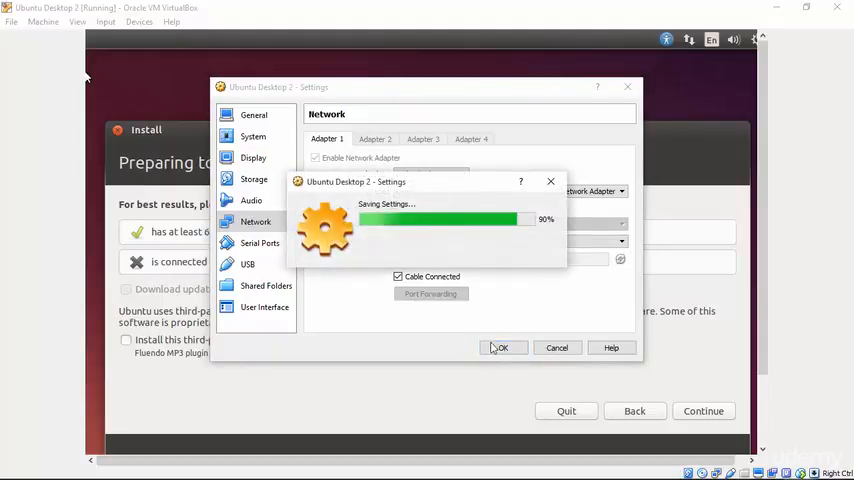
pyautogui.click(500, 348)
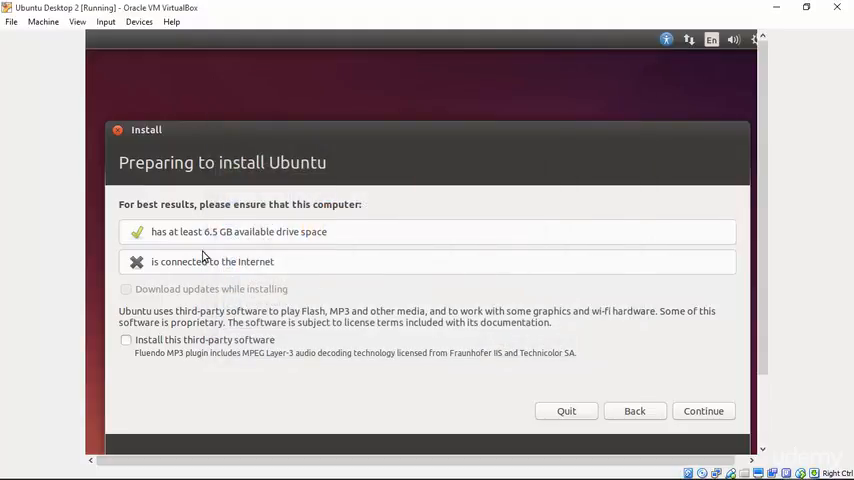
pyautogui.moveTo(140, 274)
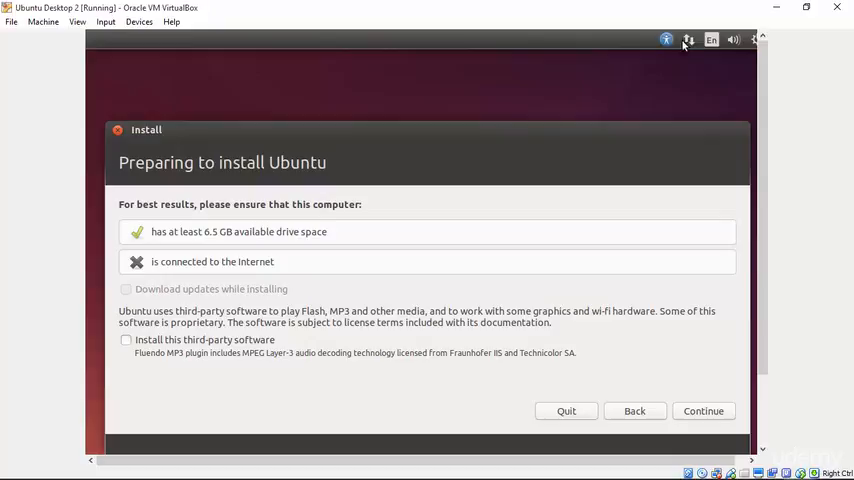
# - Connect the guest to Wired connection 1 and tick Download updates and Install third-party software
pyautogui.click(688, 40)
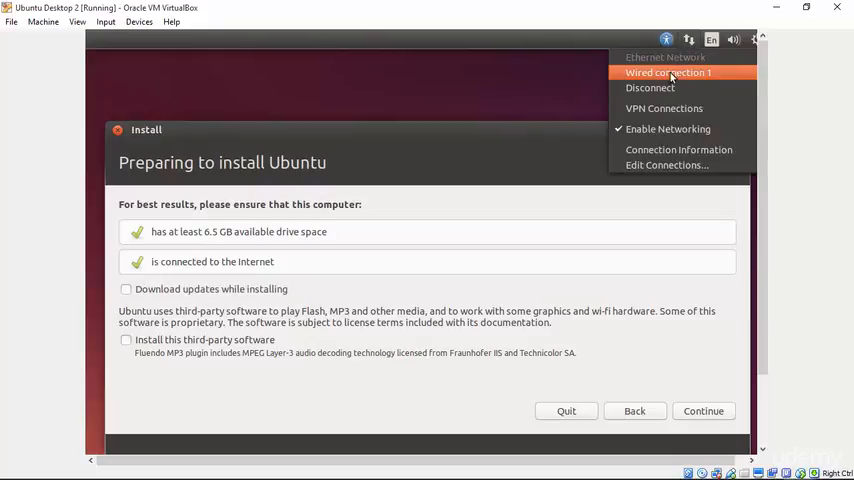
pyautogui.click(688, 40)
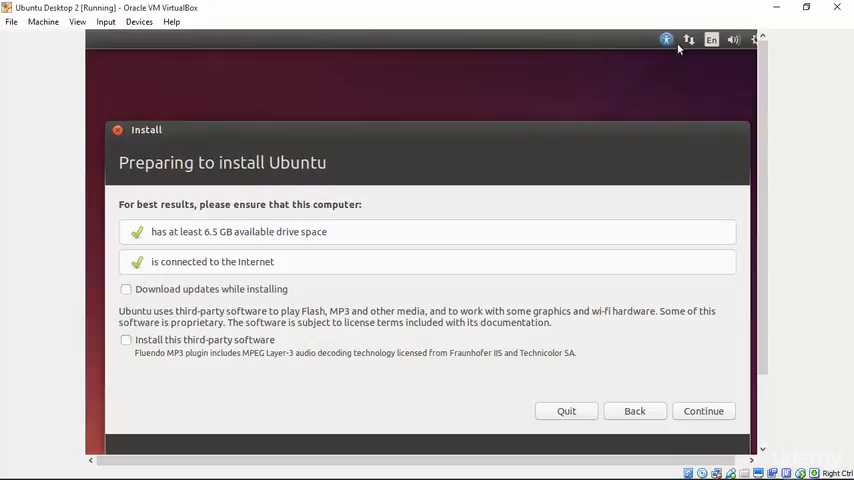
pyautogui.moveTo(140, 276)
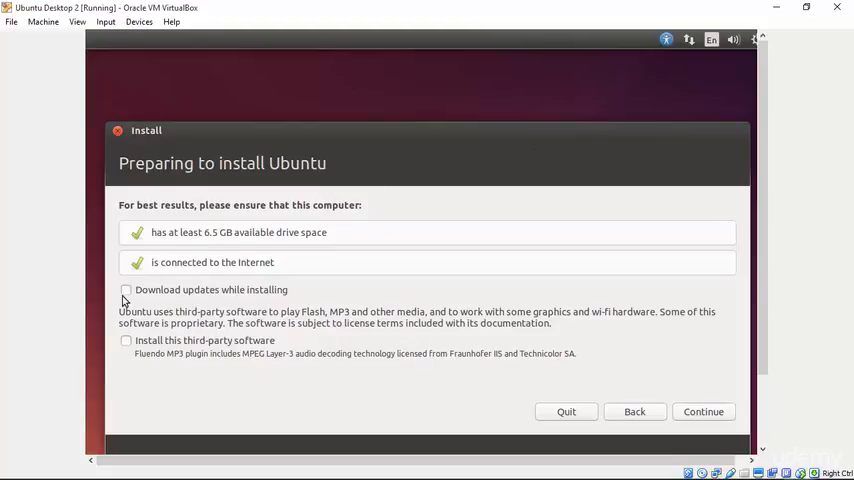
pyautogui.click(126, 290)
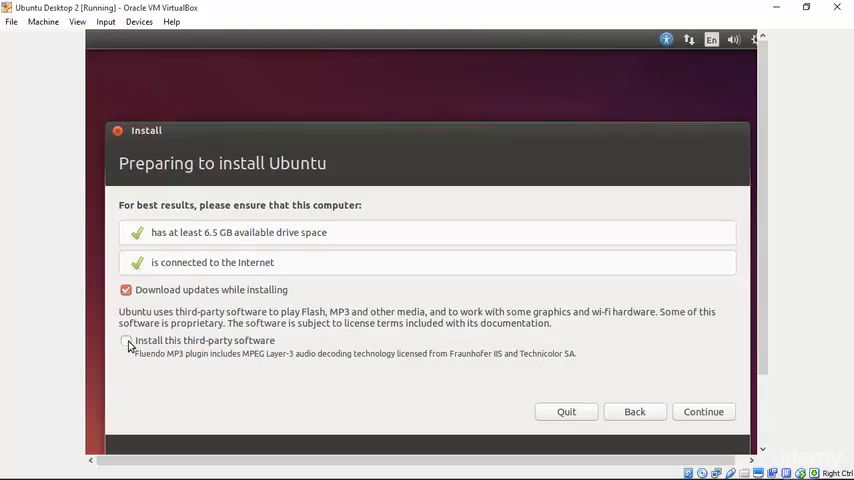
pyautogui.click(126, 340)
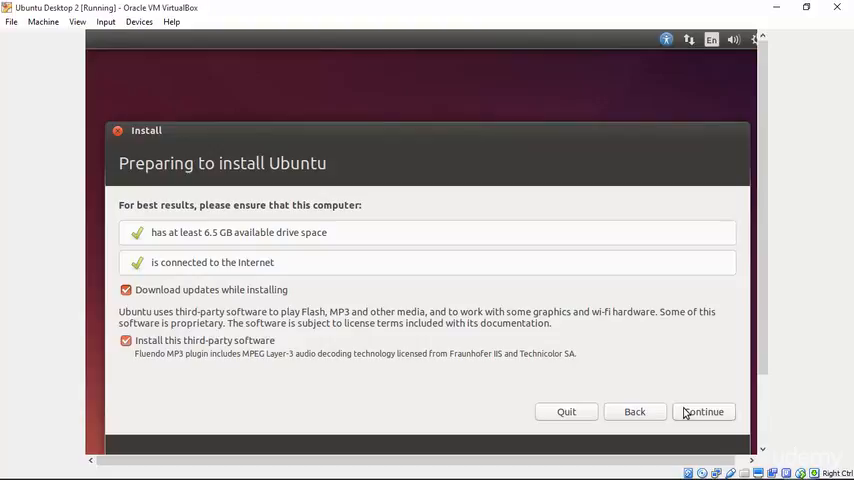
# - Continue with Erase disk and install Ubuntu, Install Now, and confirm writing changes to disk
pyautogui.click(704, 412)
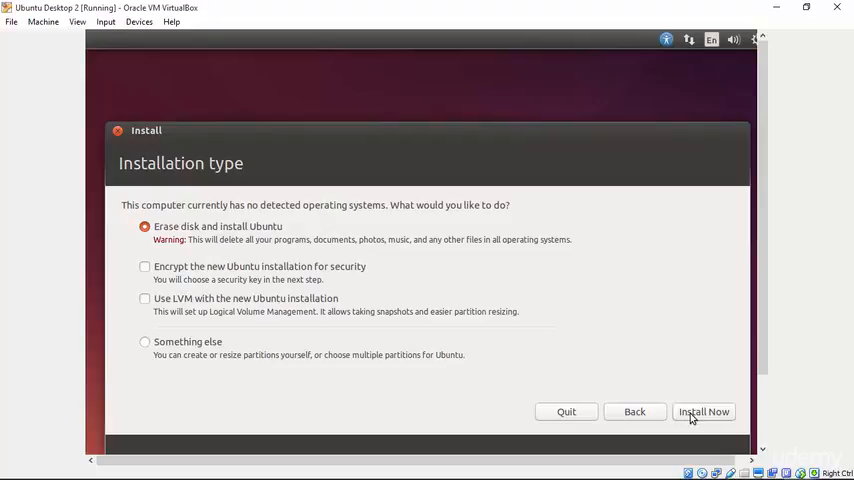
pyautogui.click(704, 412)
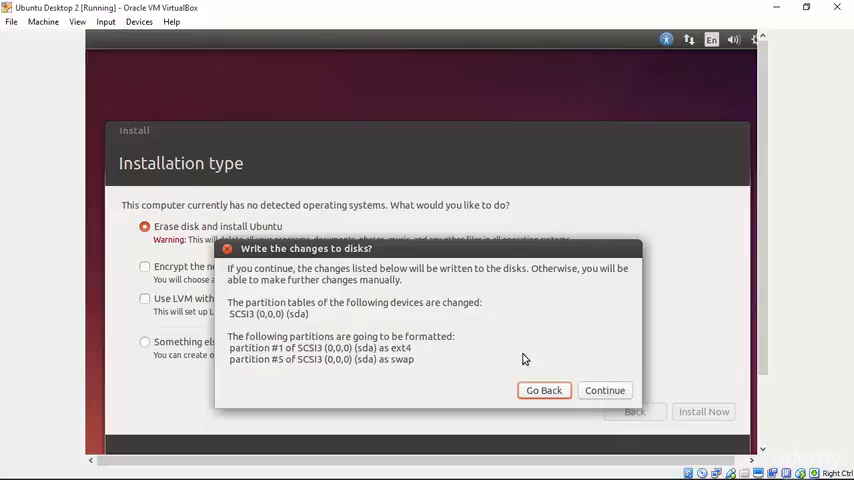
pyautogui.click(604, 390)
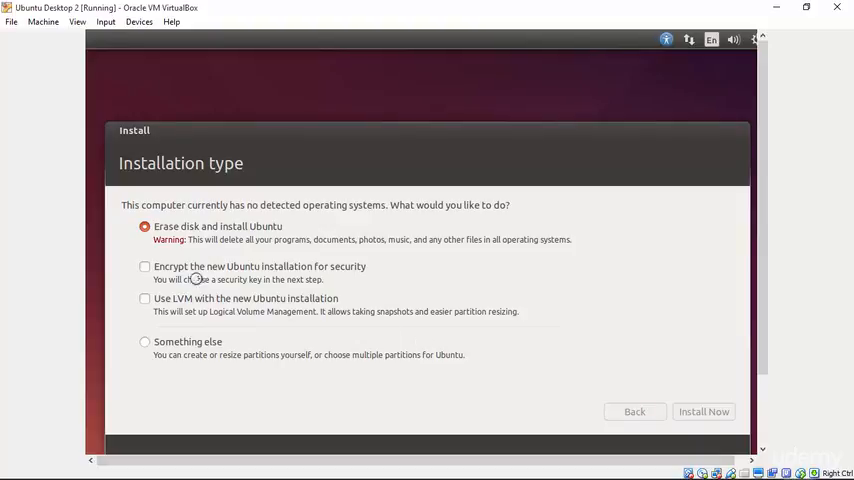
pyautogui.moveTo(310, 272)
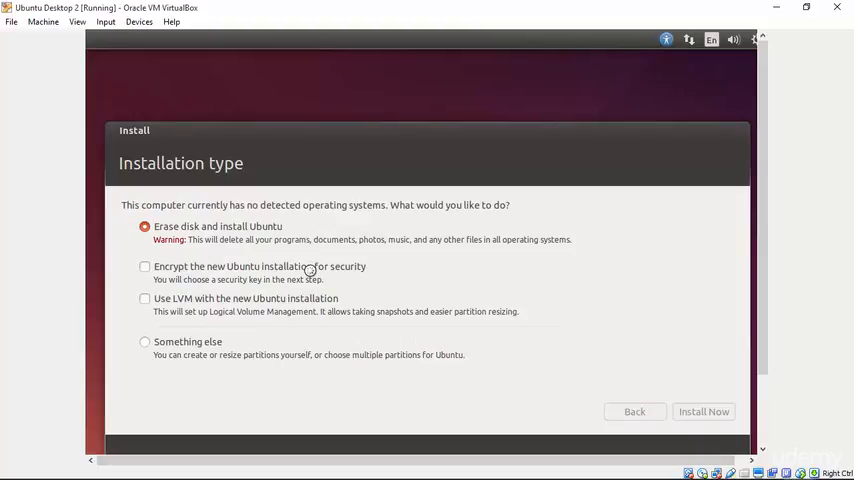
pyautogui.click(704, 412)
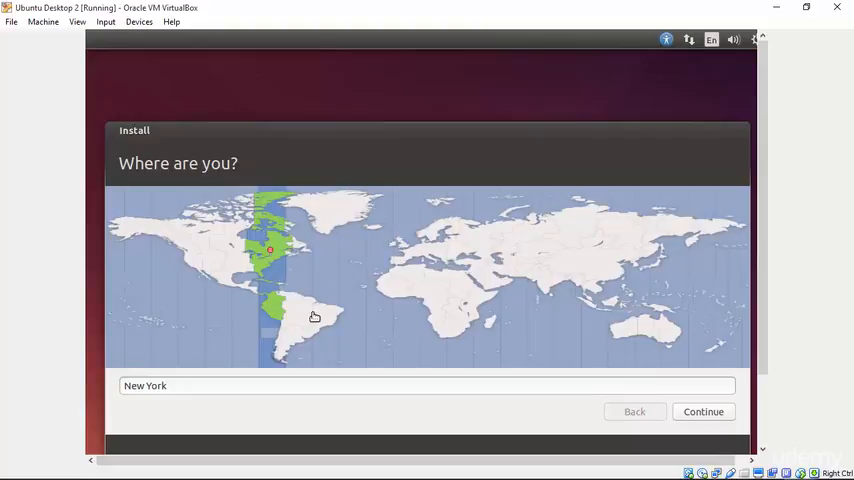
pyautogui.moveTo(366, 324)
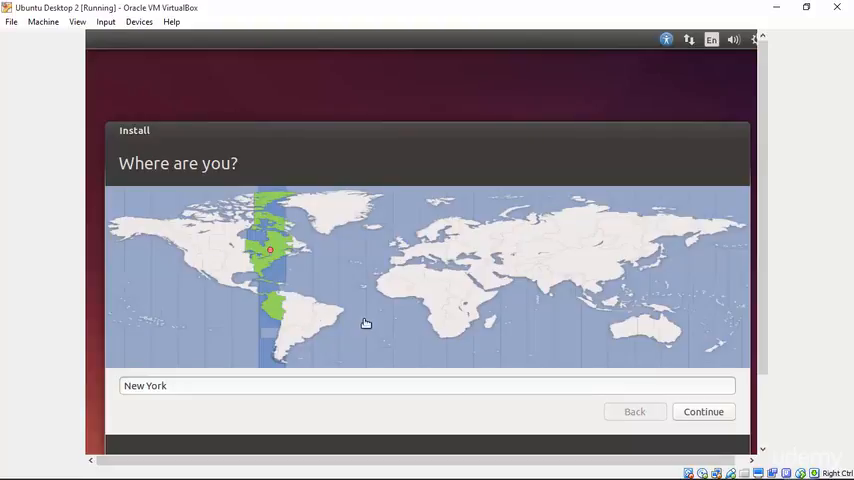
# - Set the location to Chicago instead of New York and keep the English (US) keyboard layout
pyautogui.click(144, 384)
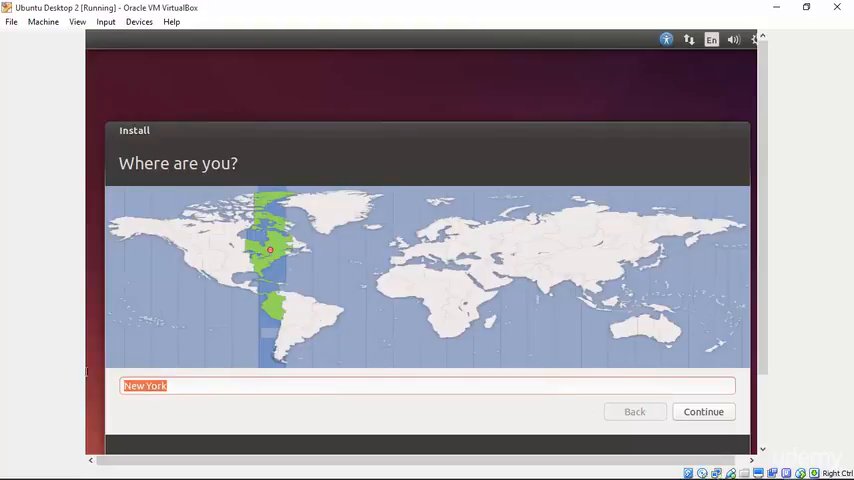
pyautogui.write('Chica')
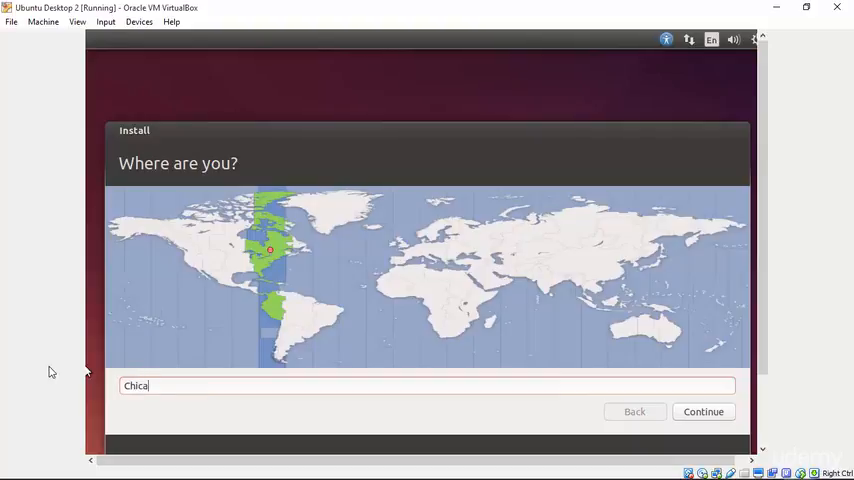
pyautogui.write('go Time')
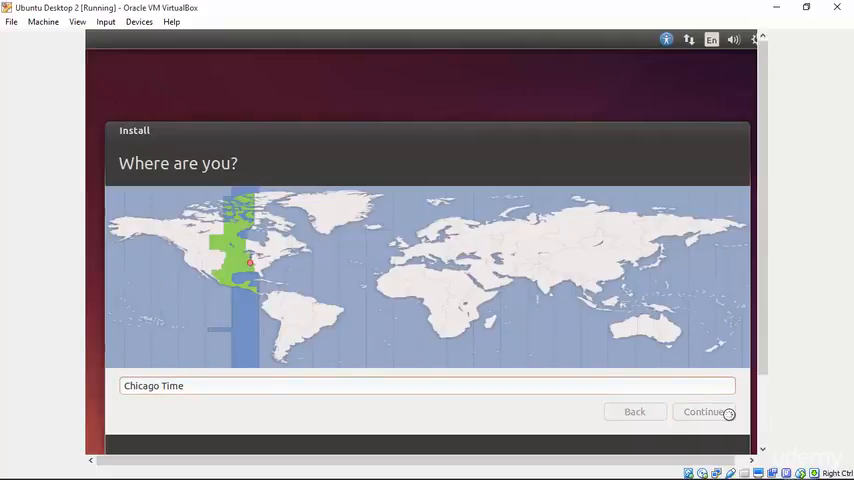
pyautogui.click(704, 412)
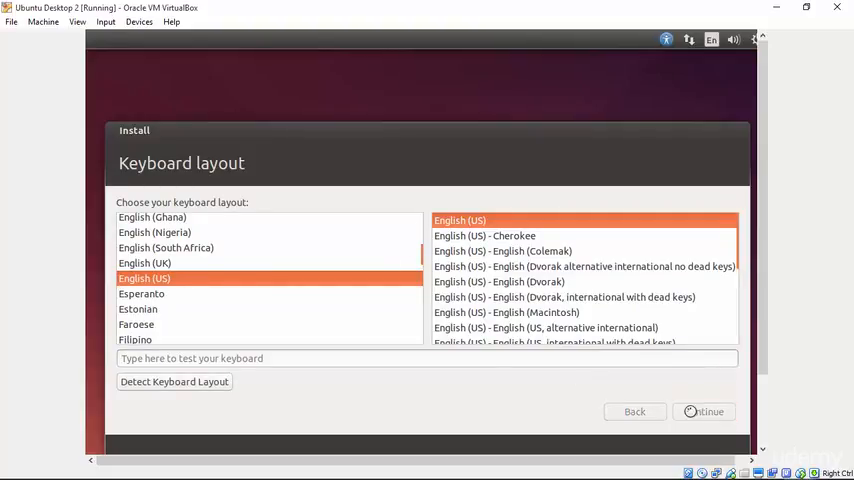
pyautogui.click(704, 412)
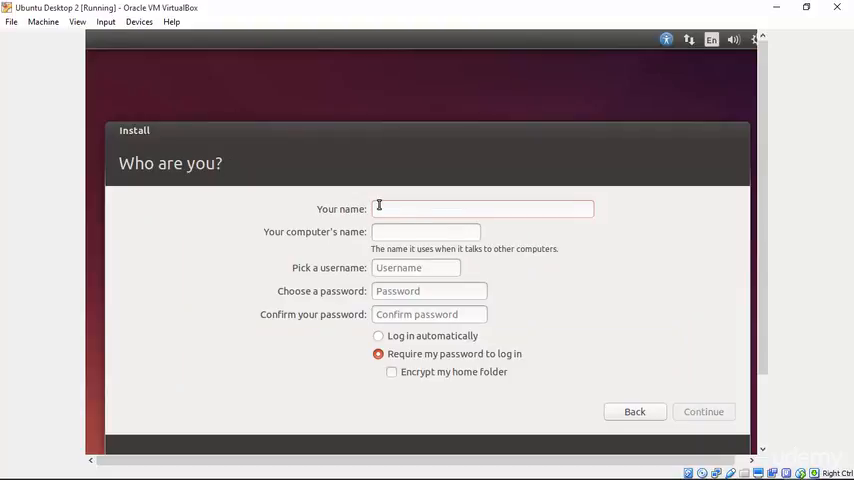
pyautogui.write('Cody Ray Mi')
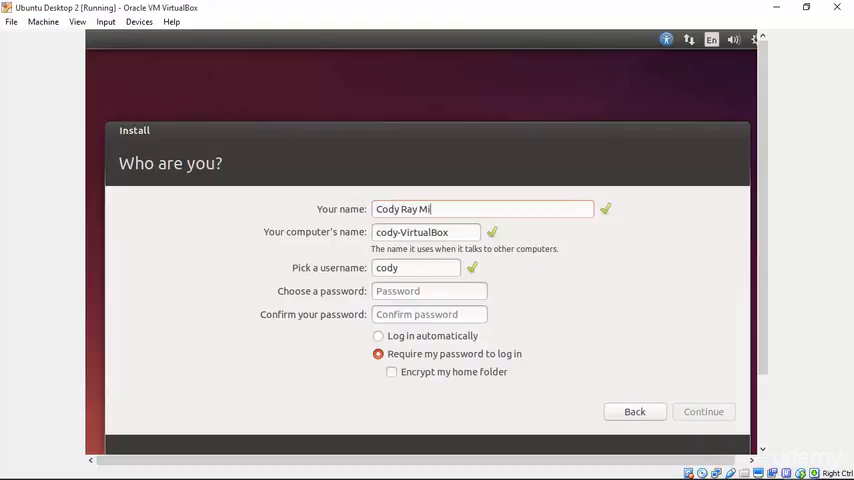
pyautogui.write('ller')
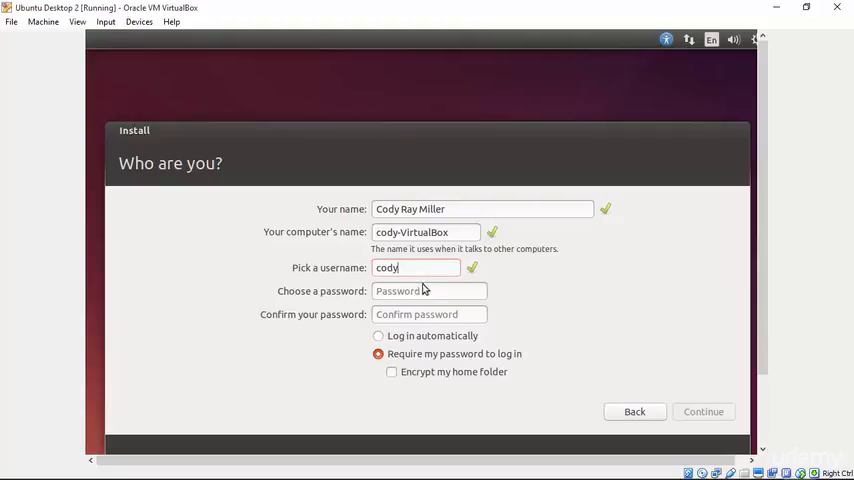
pyautogui.click(428, 292)
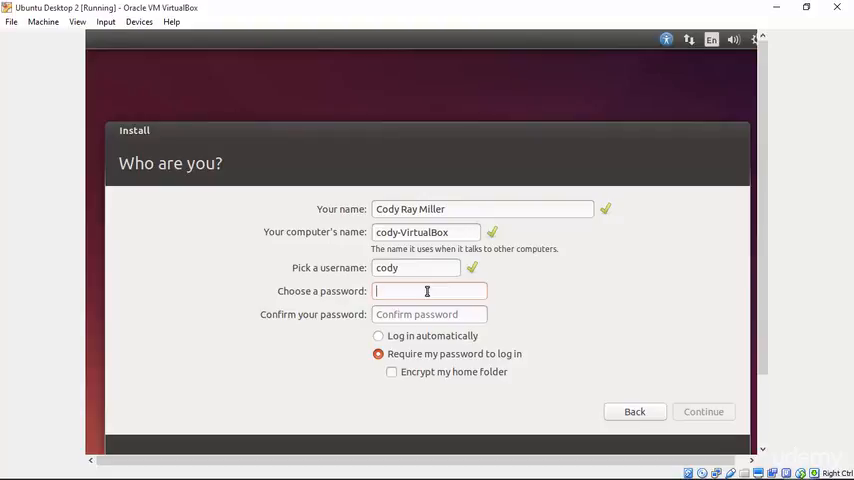
pyautogui.write('password')
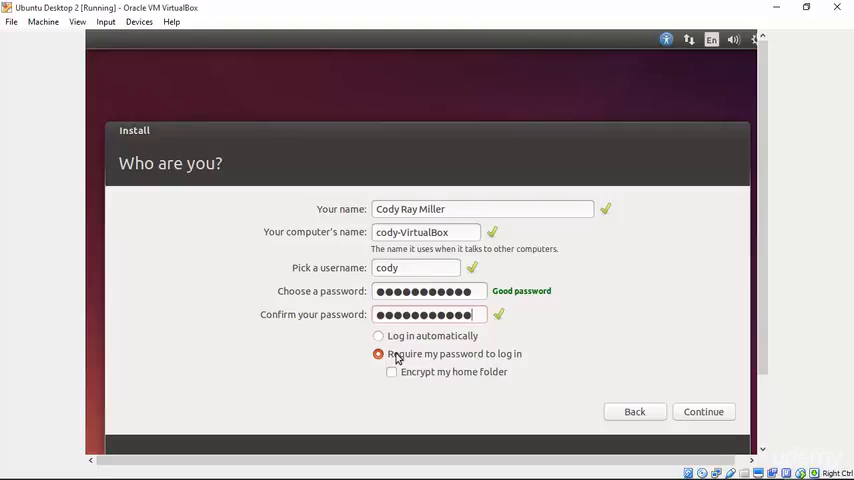
pyautogui.moveTo(432, 362)
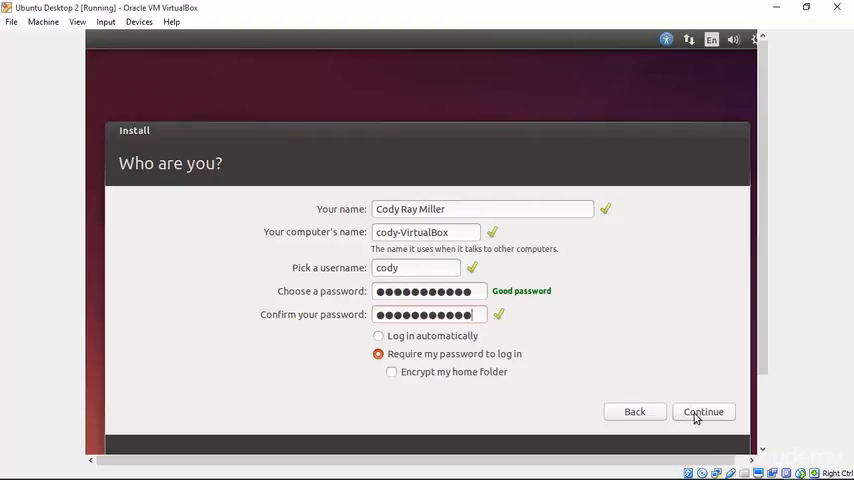
pyautogui.click(704, 412)
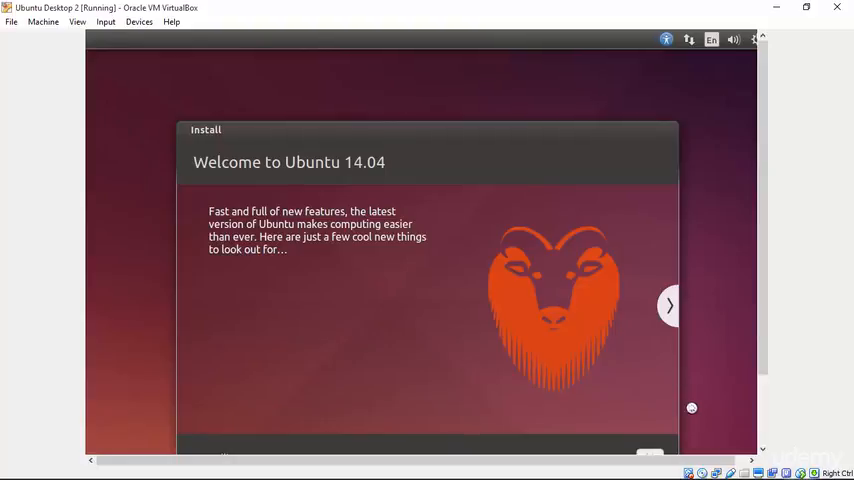